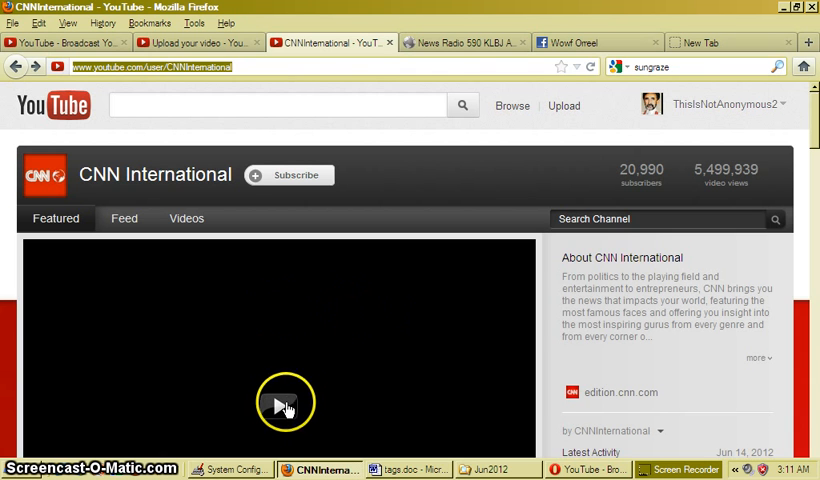
Try the channel's featured video, then load youtube.com/user/CNNInternational in a new browser tab
{"action": "left_click", "coordinate": [284, 404]}
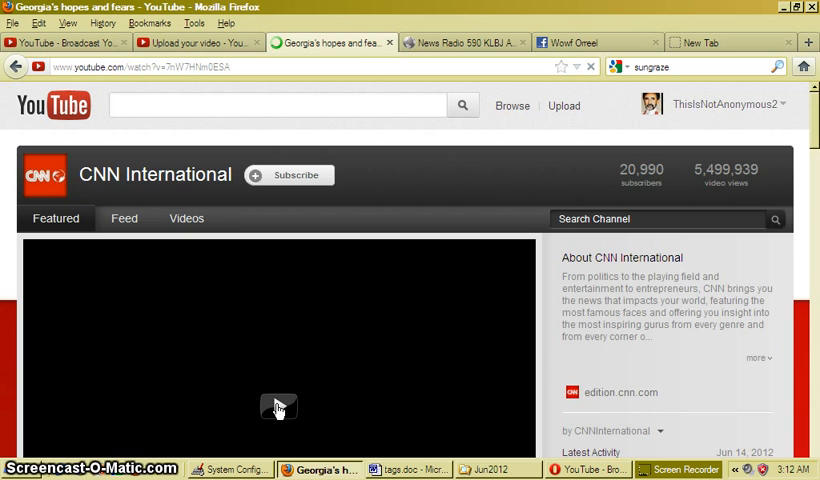
{"action": "left_click", "coordinate": [278, 406]}
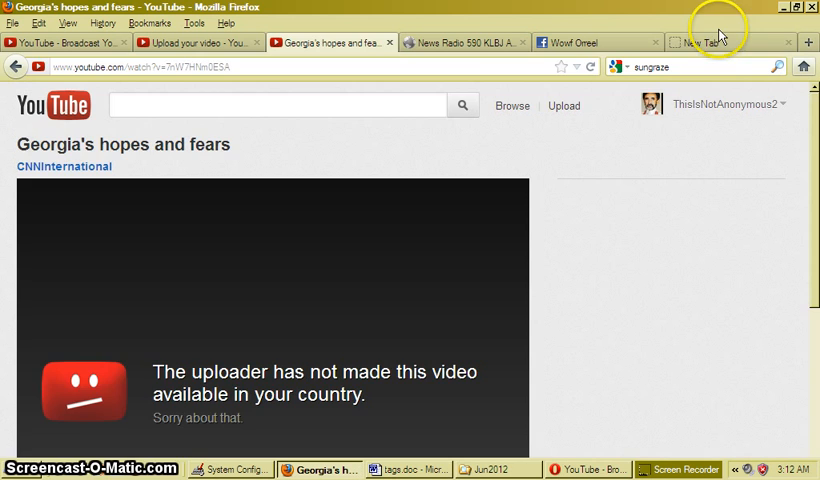
{"action": "left_click", "coordinate": [716, 42]}
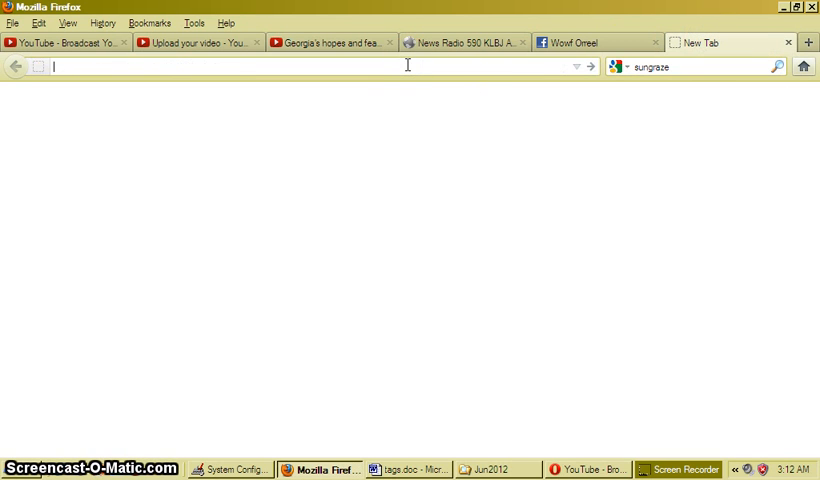
{"action": "type", "text": "http://www.youtube.com/user/CNNInternational"}
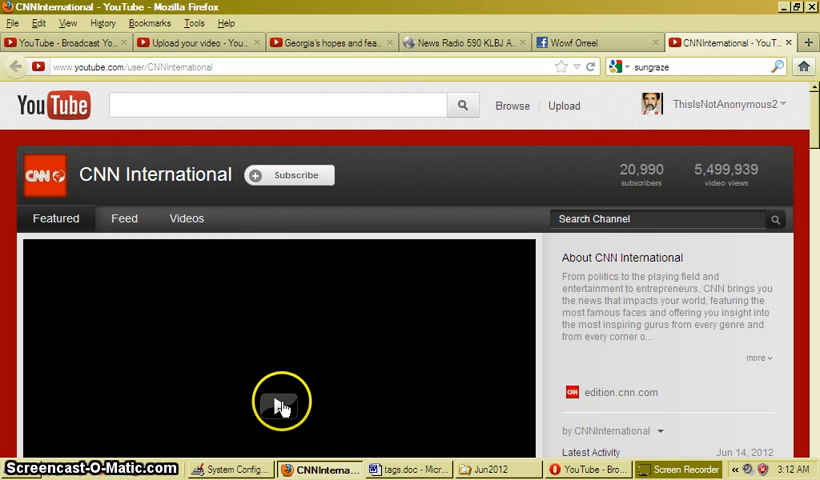
View the featured Georgia's hopes and fears video and return to the channel page
{"action": "left_click", "coordinate": [280, 404]}
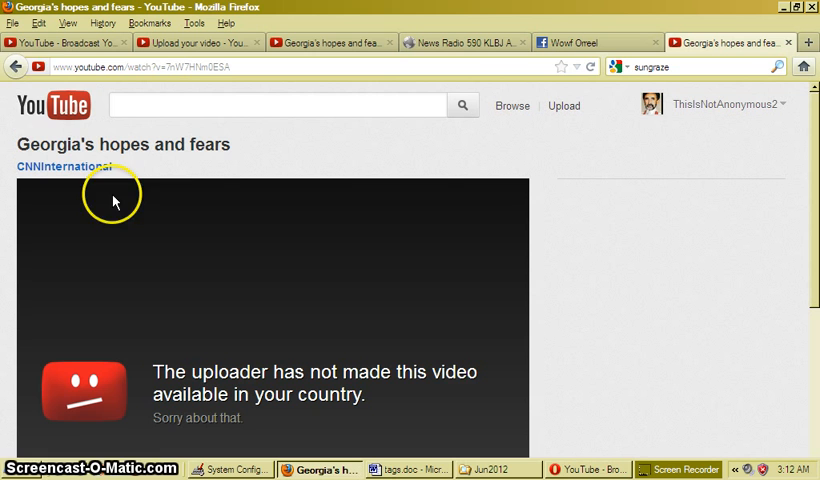
{"action": "left_click", "coordinate": [64, 166]}
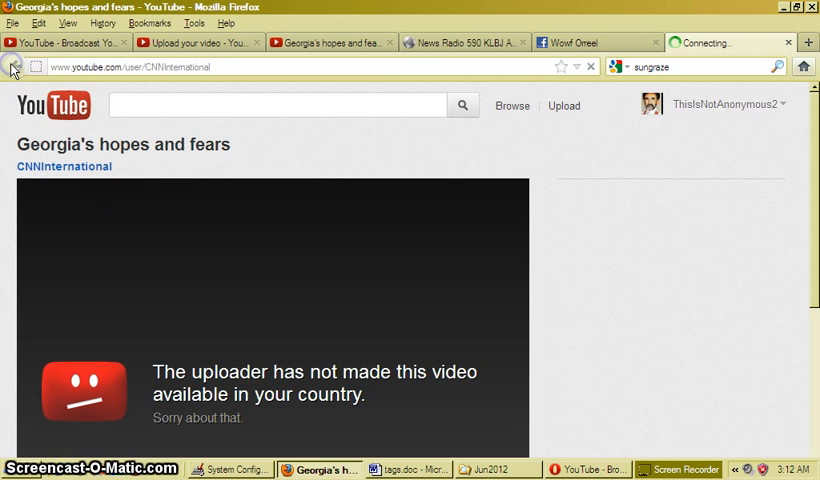
{"action": "mouse_move", "coordinate": [12, 68]}
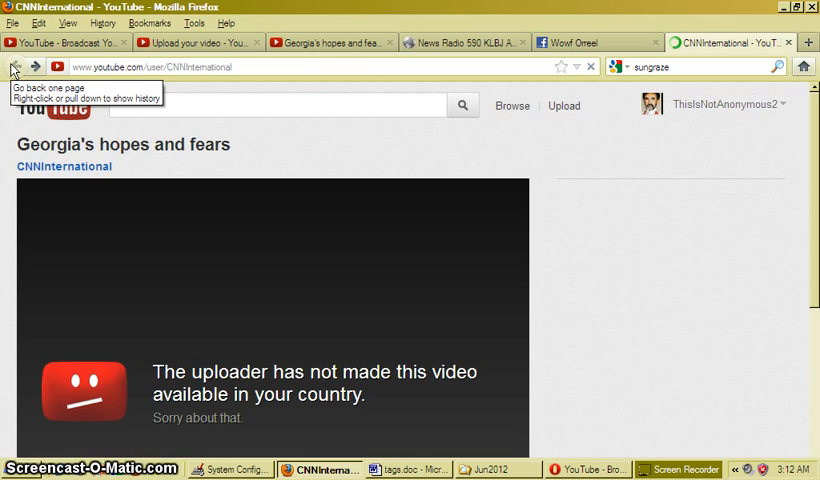
{"action": "left_click", "coordinate": [14, 66]}
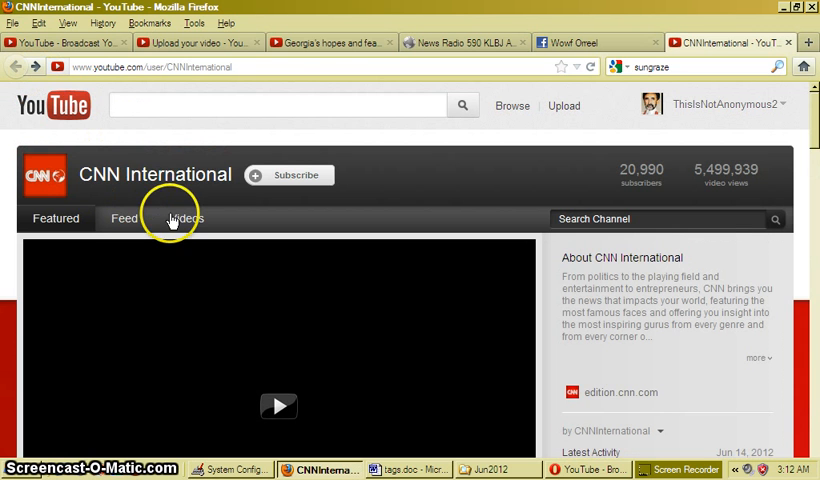
Show the channel's Videos list of 4,357 uploads, sorted newest first
{"action": "left_click", "coordinate": [186, 218]}
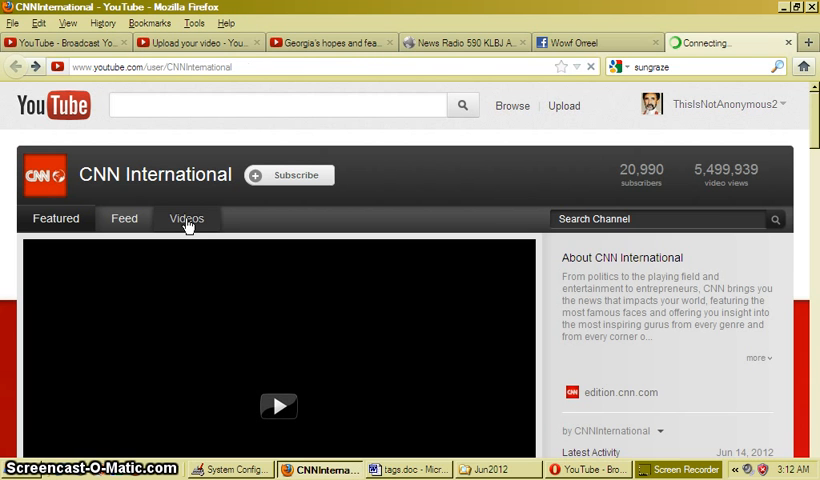
{"action": "left_click", "coordinate": [186, 218]}
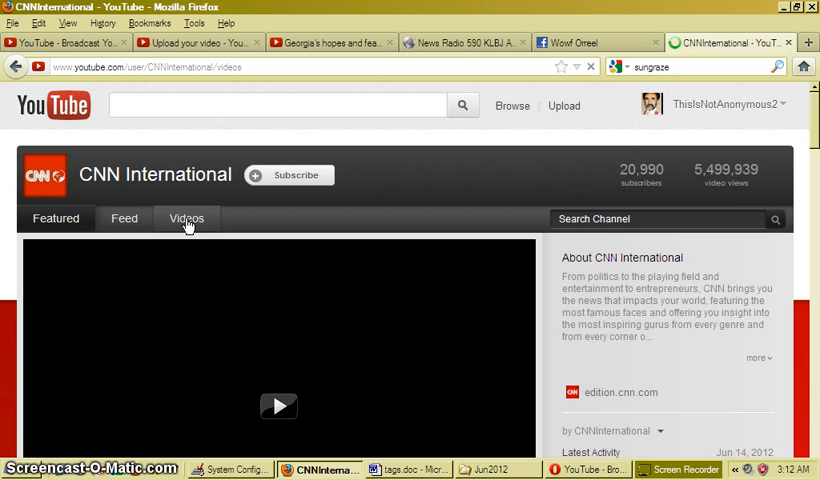
{"action": "left_click", "coordinate": [186, 218]}
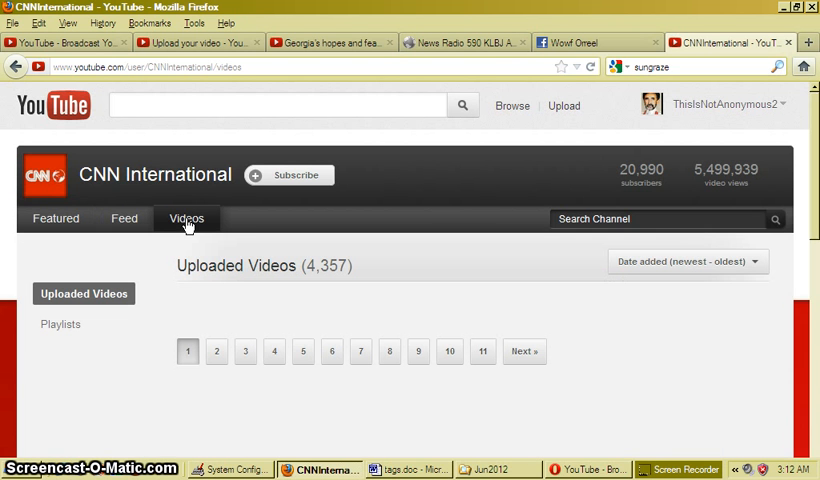
{"action": "mouse_move", "coordinate": [668, 146]}
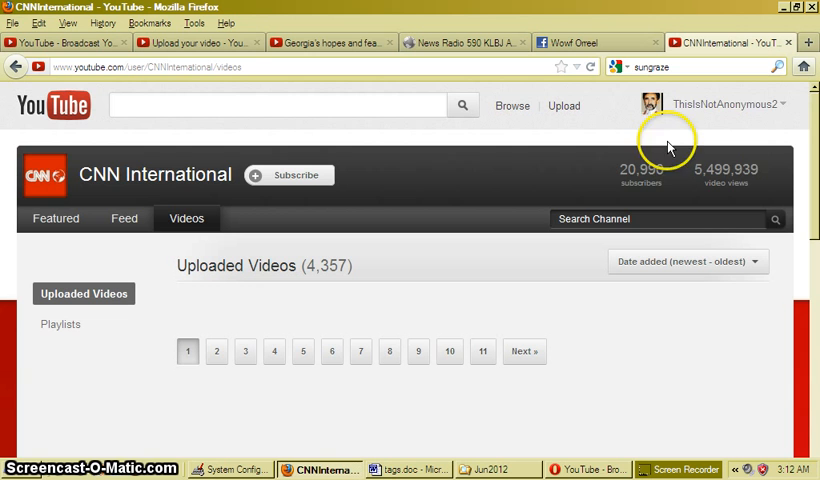
{"action": "mouse_move", "coordinate": [810, 140]}
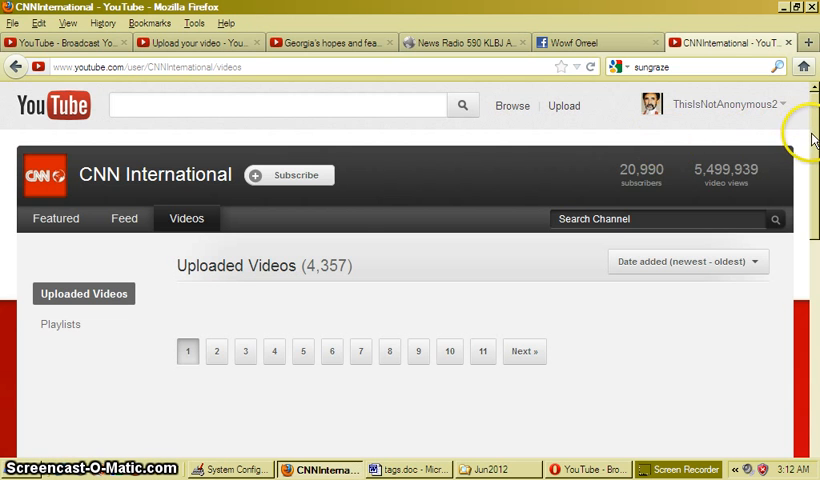
Go to page 2 of uploaded videos, then switch to the channel's activity Feed of recent uploads
{"action": "scroll", "scroll_direction": "down", "scroll_amount": 3}
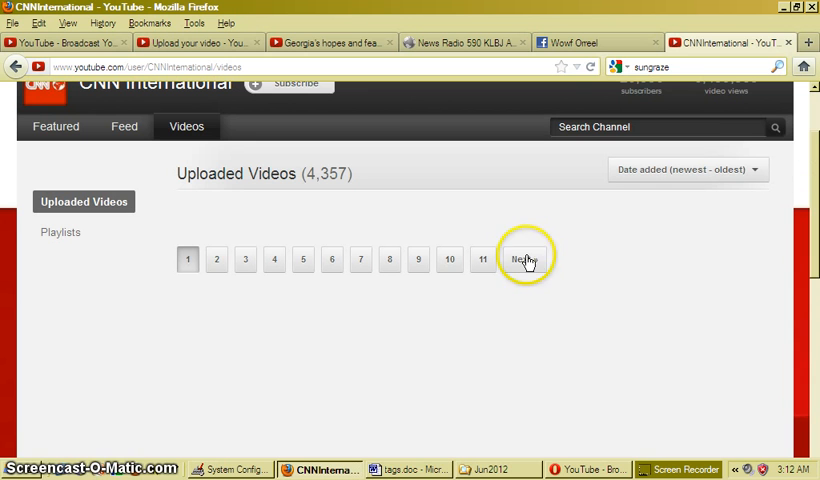
{"action": "left_click", "coordinate": [524, 260]}
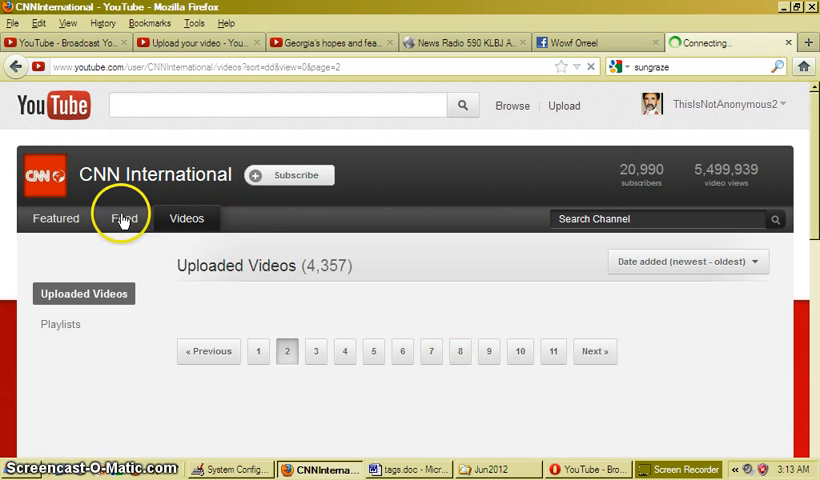
{"action": "left_click", "coordinate": [124, 218]}
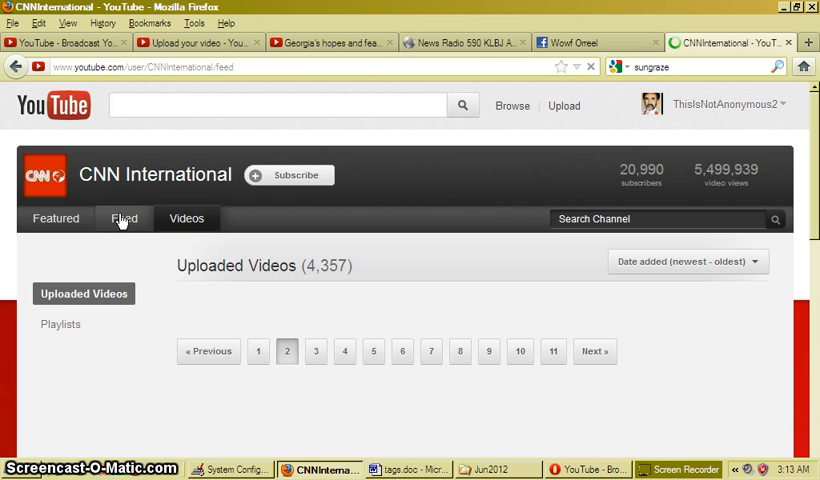
{"action": "left_click", "coordinate": [124, 218]}
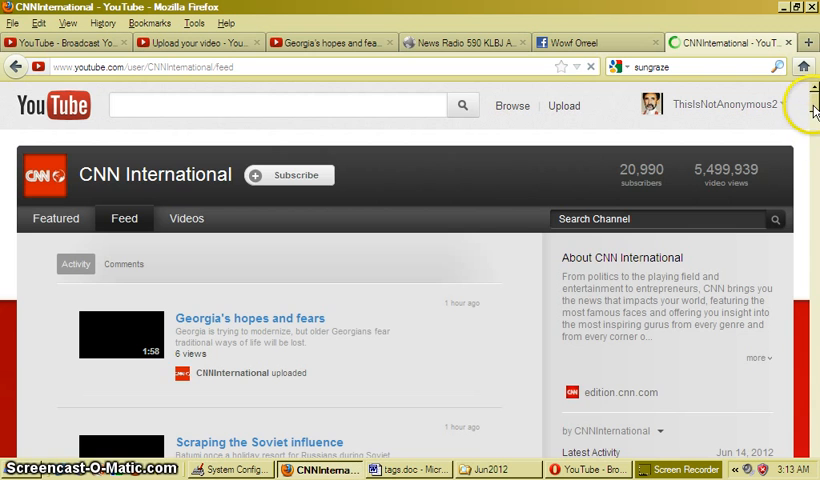
{"action": "scroll", "scroll_direction": "down", "scroll_amount": 3}
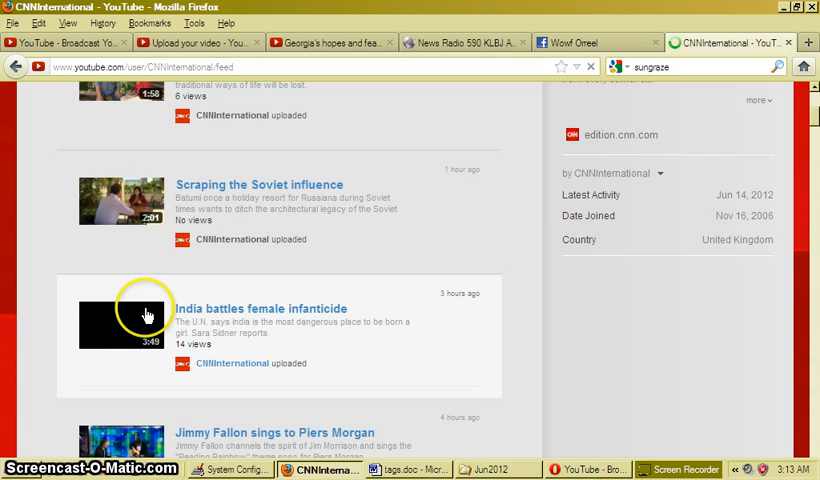
{"action": "left_click", "coordinate": [122, 324]}
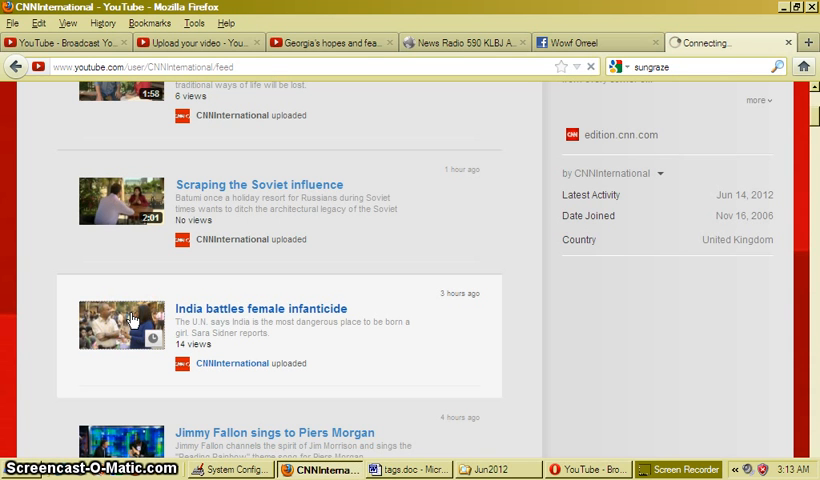
{"action": "left_click", "coordinate": [120, 324]}
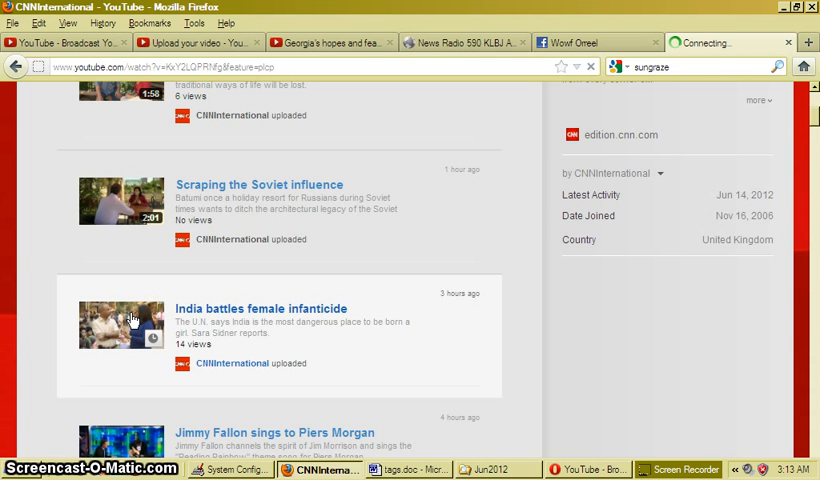
{"action": "left_click", "coordinate": [258, 308]}
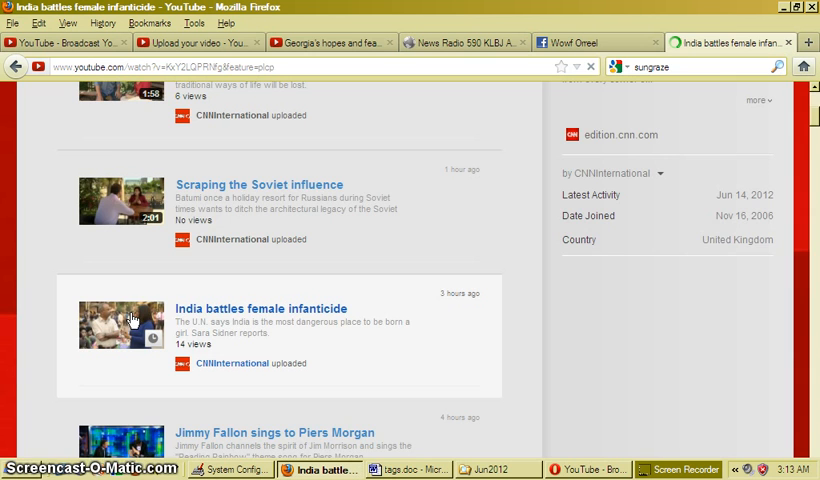
{"action": "left_click", "coordinate": [120, 324]}
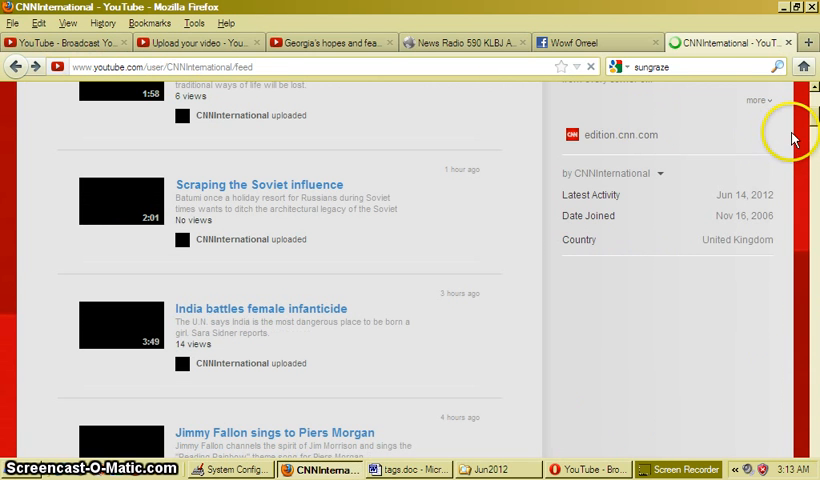
Scroll down the feed to the Black hole hunting satellite launched upload and select it
{"action": "scroll", "scroll_direction": "down", "scroll_amount": 3}
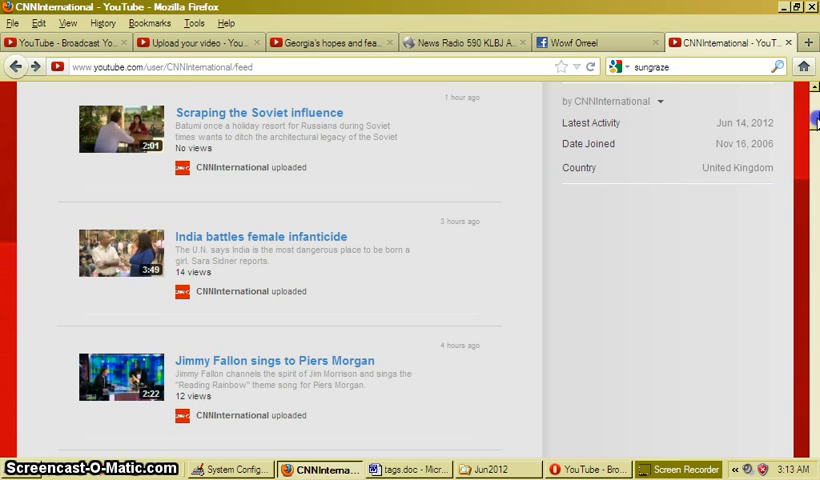
{"action": "scroll", "scroll_direction": "down", "scroll_amount": 3}
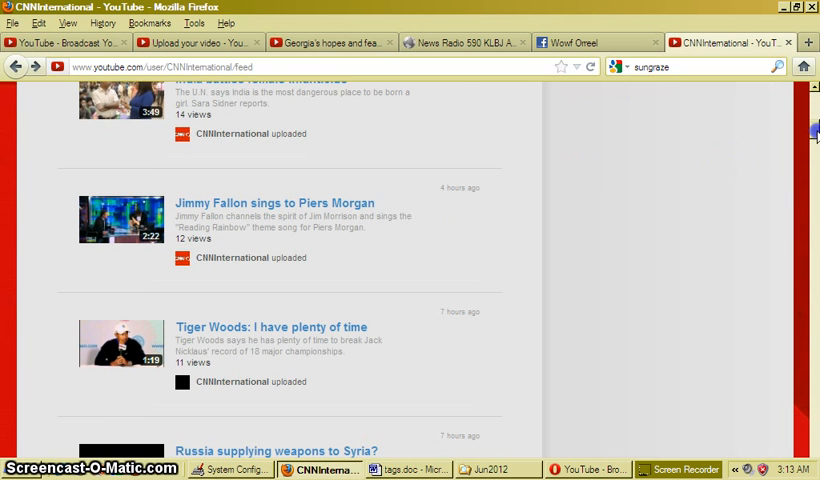
{"action": "scroll", "scroll_direction": "down", "scroll_amount": 3}
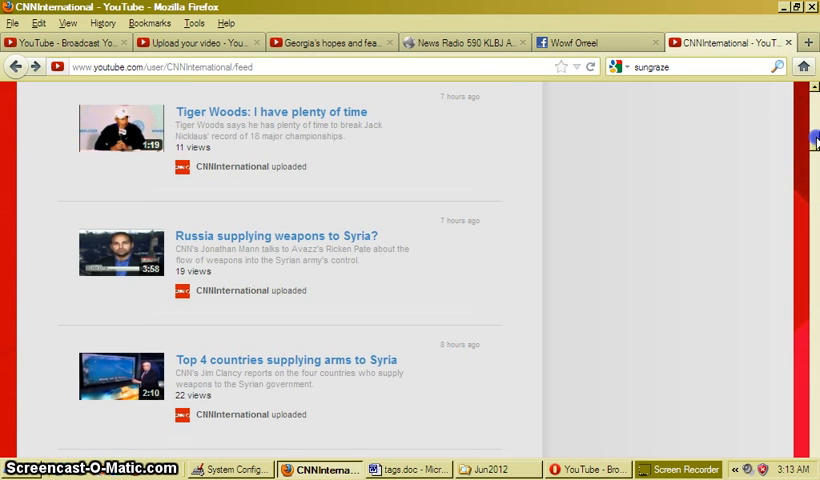
{"action": "scroll", "scroll_direction": "down", "scroll_amount": 3}
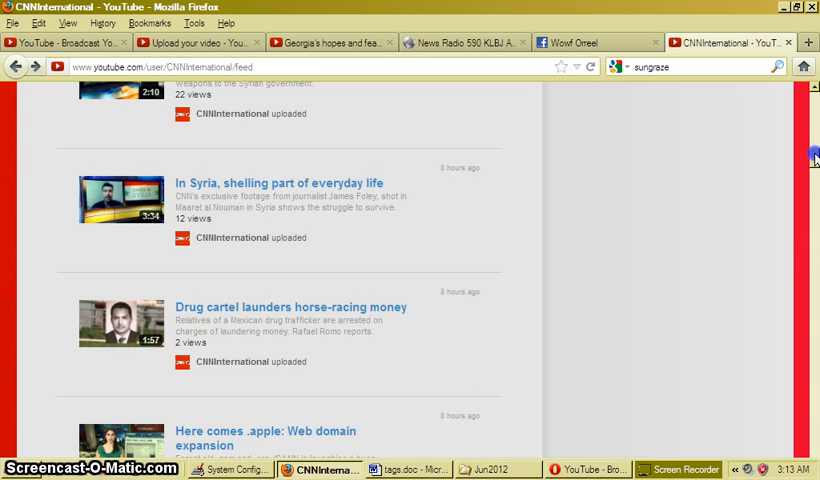
{"action": "scroll", "scroll_direction": "down", "scroll_amount": 3}
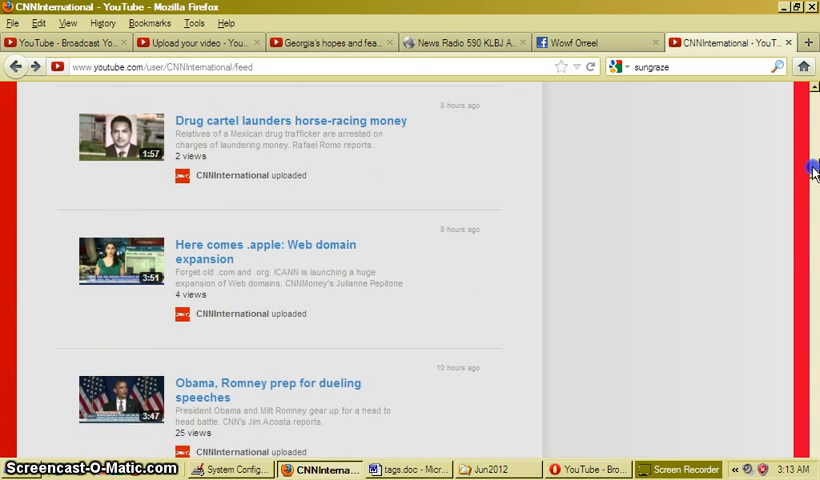
{"action": "scroll", "scroll_direction": "down", "scroll_amount": 3}
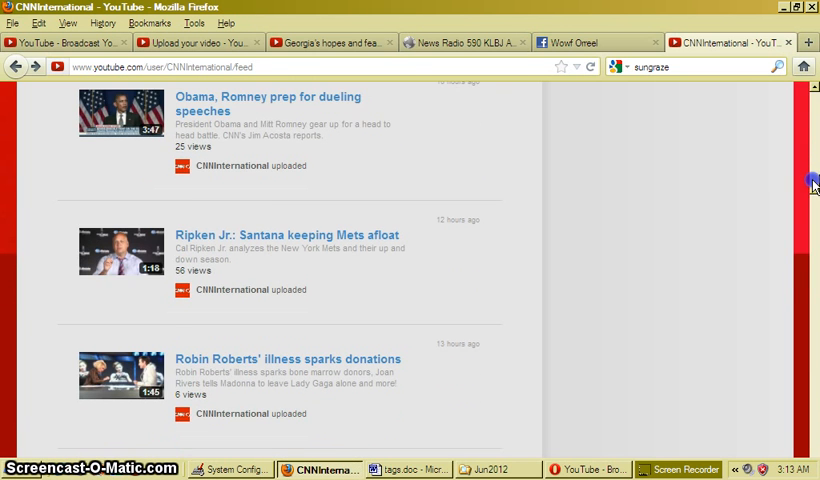
{"action": "scroll", "scroll_direction": "down", "scroll_amount": 3}
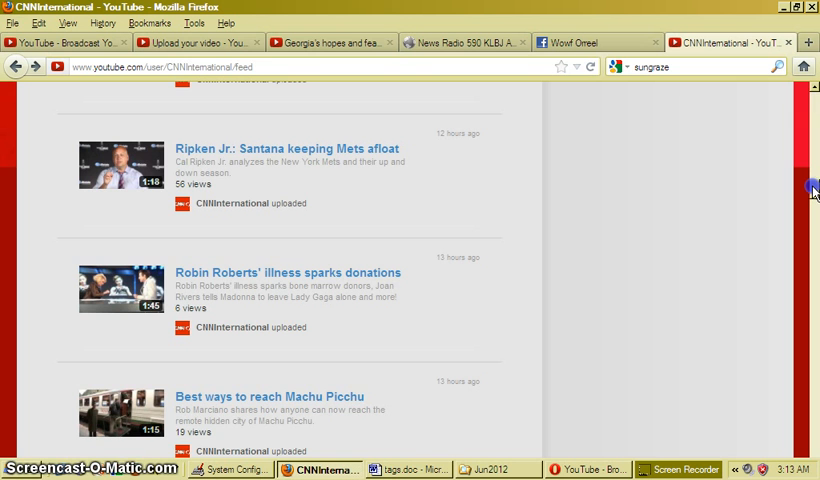
{"action": "scroll", "scroll_direction": "down", "scroll_amount": 3}
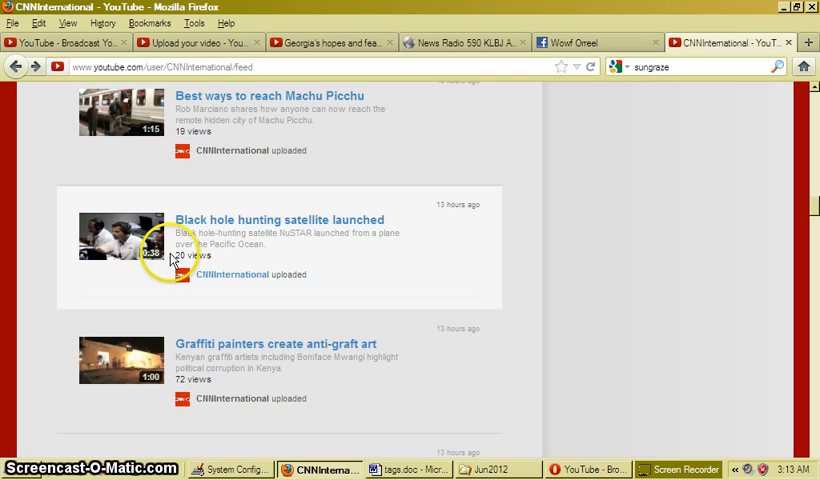
{"action": "left_click", "coordinate": [116, 236]}
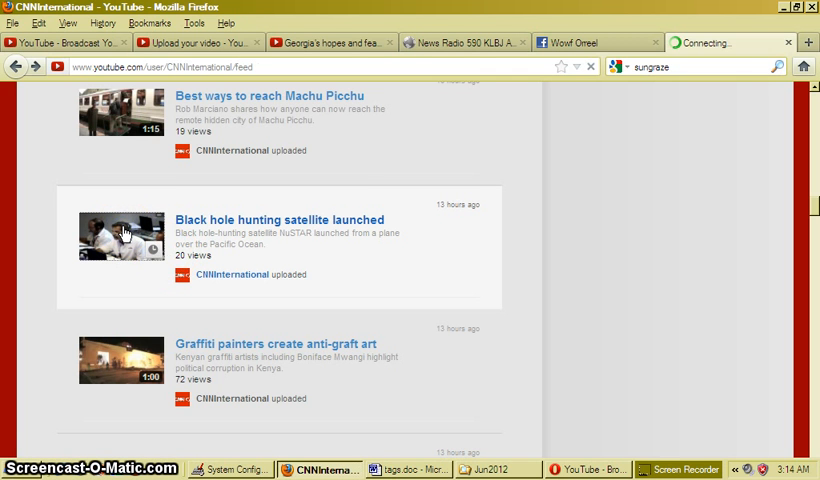
Load the Black hole hunting satellite launched watch page, which says it is unavailable in your country
{"action": "left_click", "coordinate": [120, 236]}
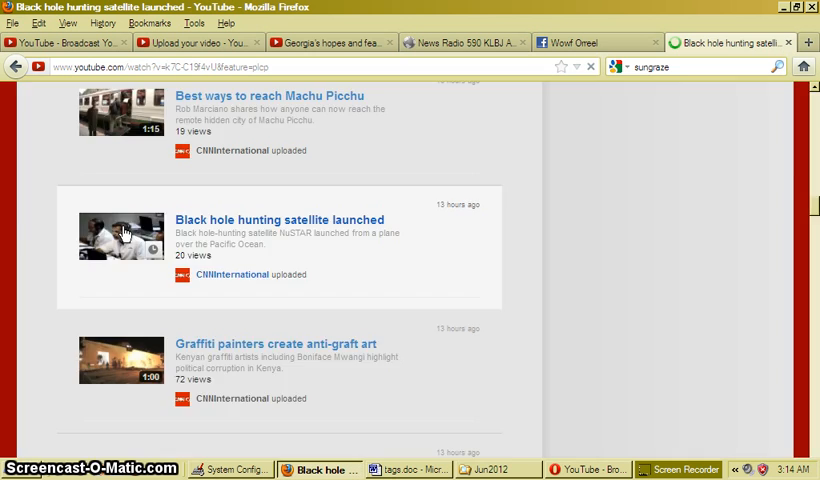
{"action": "left_click", "coordinate": [122, 236]}
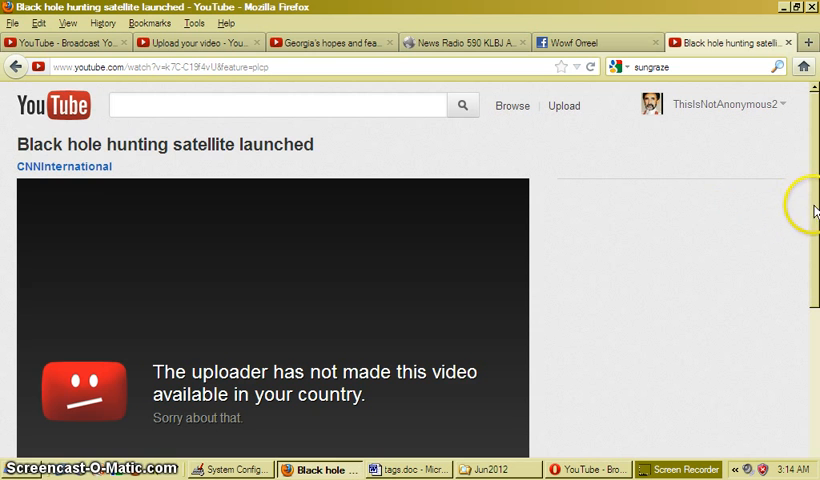
{"action": "scroll", "scroll_direction": "down", "scroll_amount": 3}
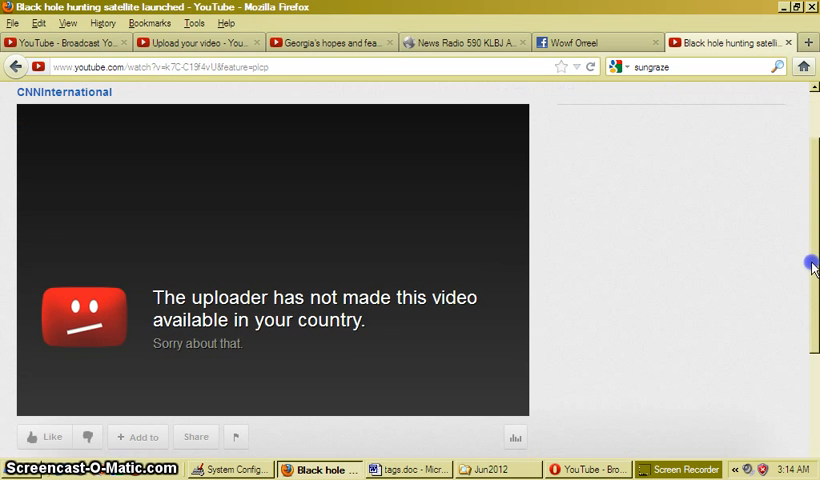
{"action": "scroll", "scroll_direction": "down", "scroll_amount": 3}
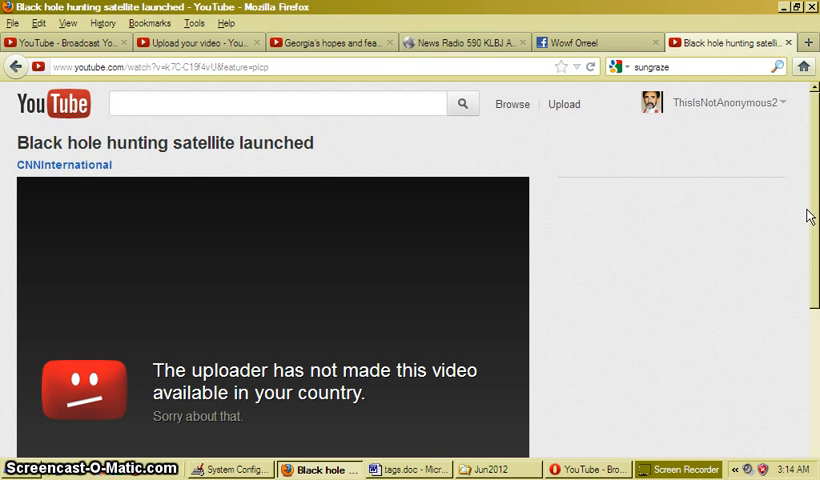
{"action": "mouse_move", "coordinate": [690, 468]}
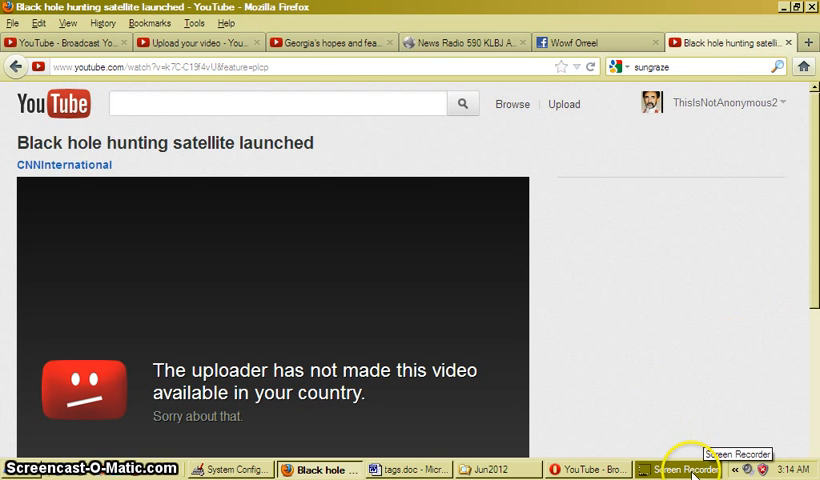